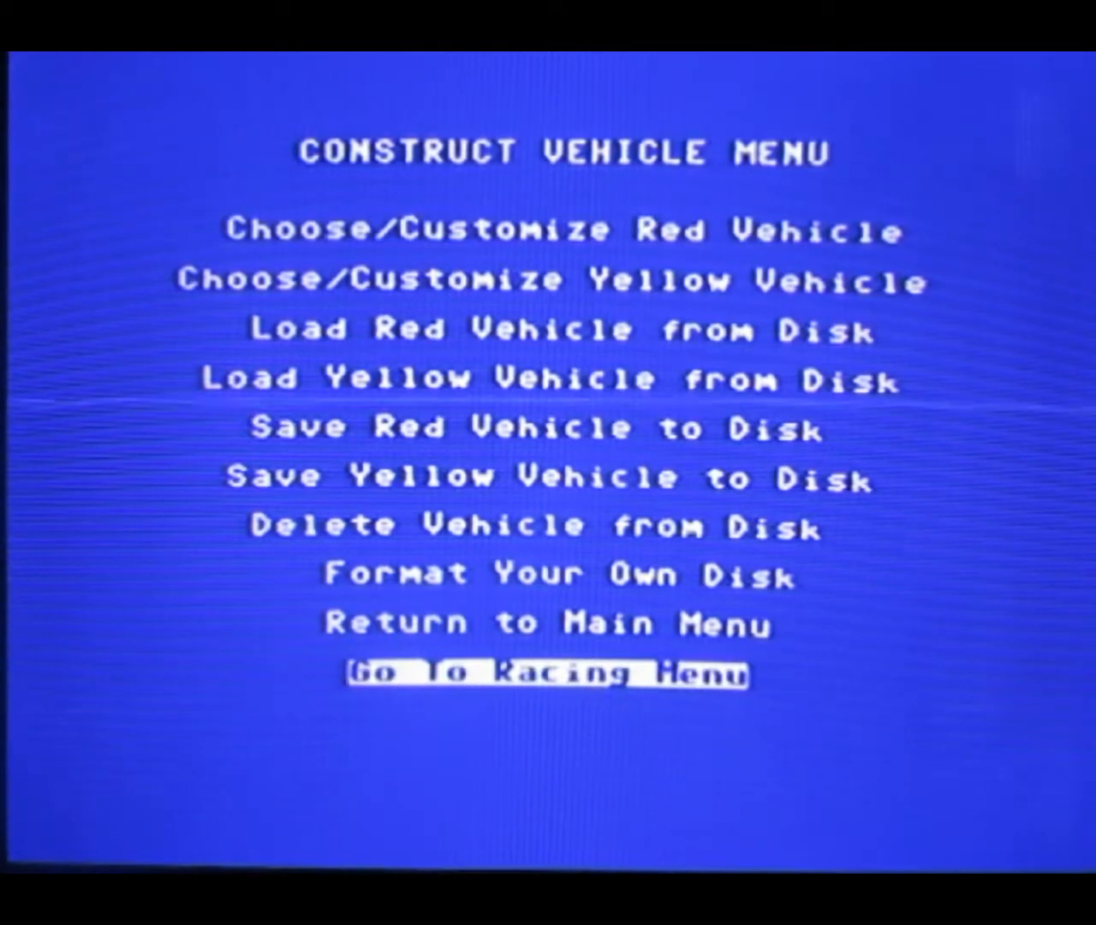
Go to the Racing Menu and reach the track directory listing 'killer' as current.
{"action": "left_click", "coordinate": [544, 674]}
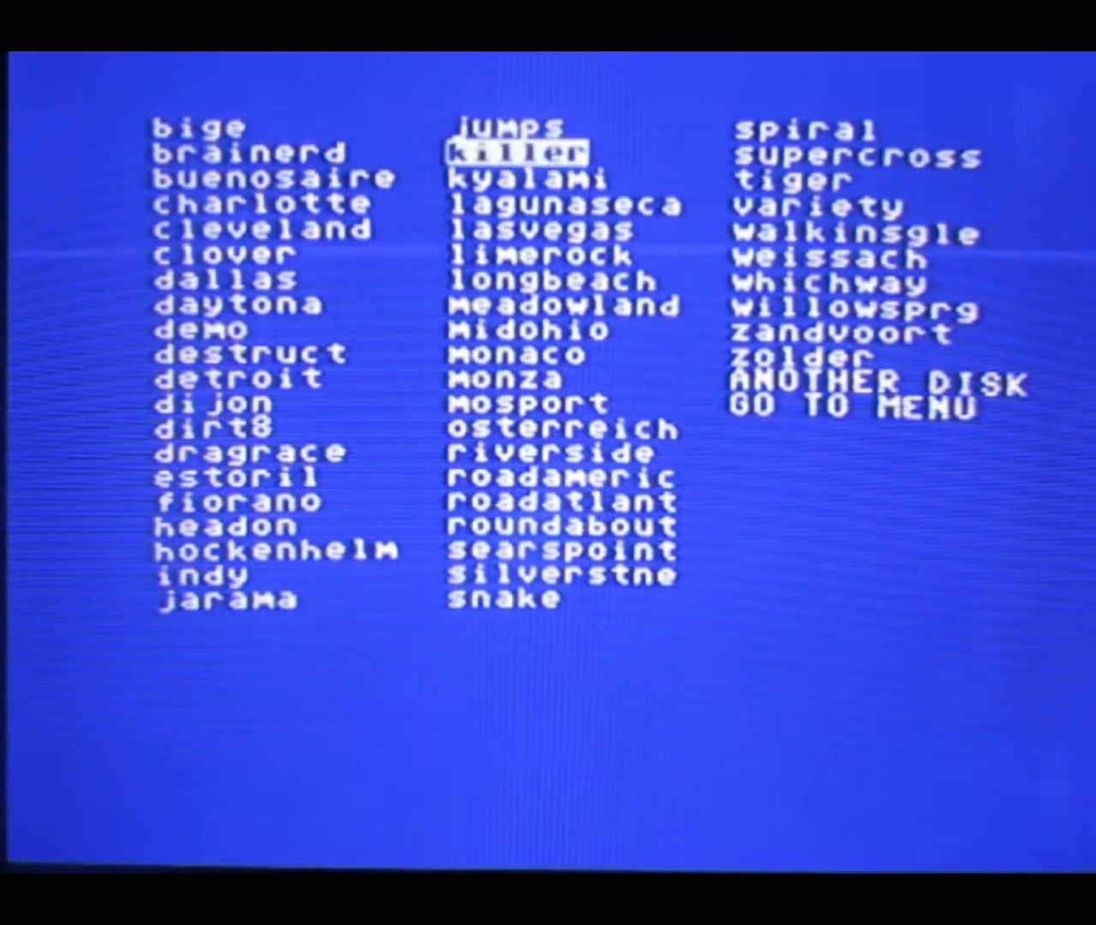
Load the silverstne track from the list and proceed to the Start Race menu.
{"action": "key", "text": "down"}
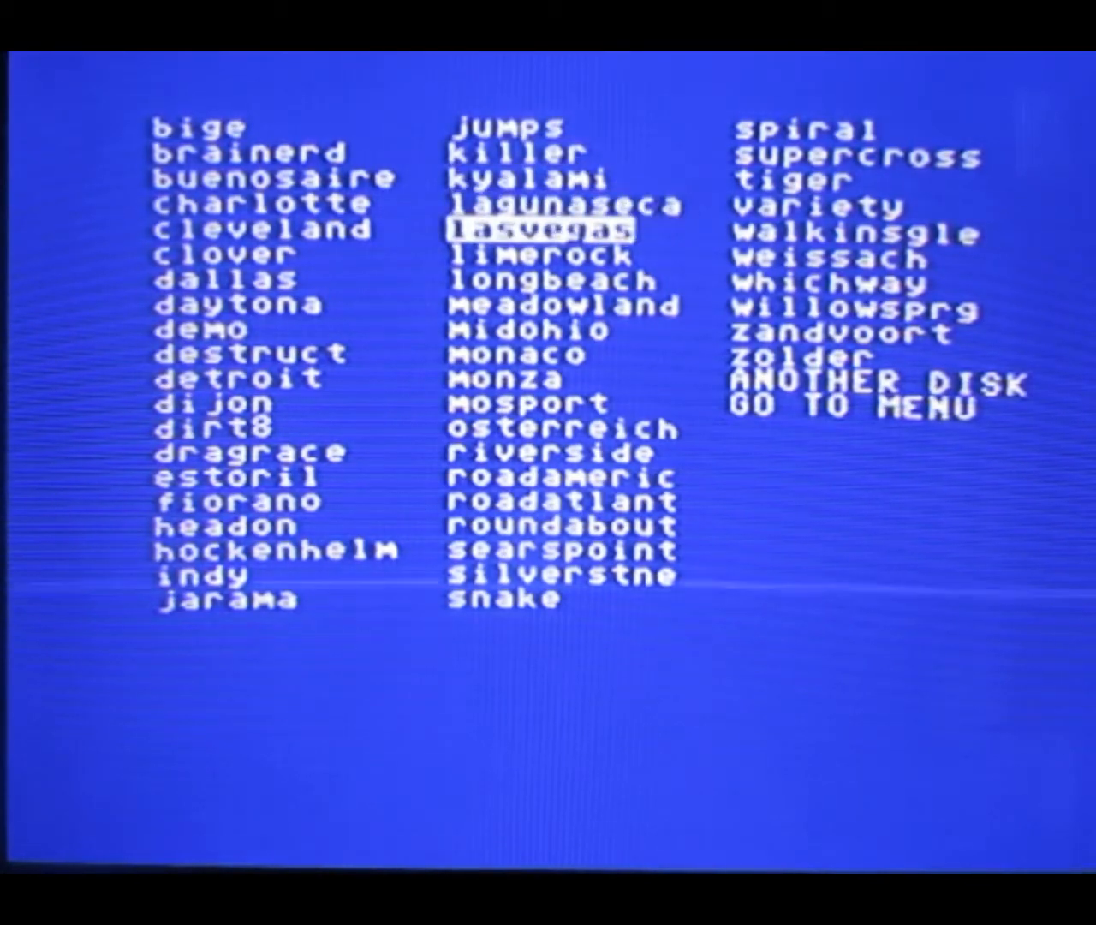
{"action": "key", "text": "Down"}
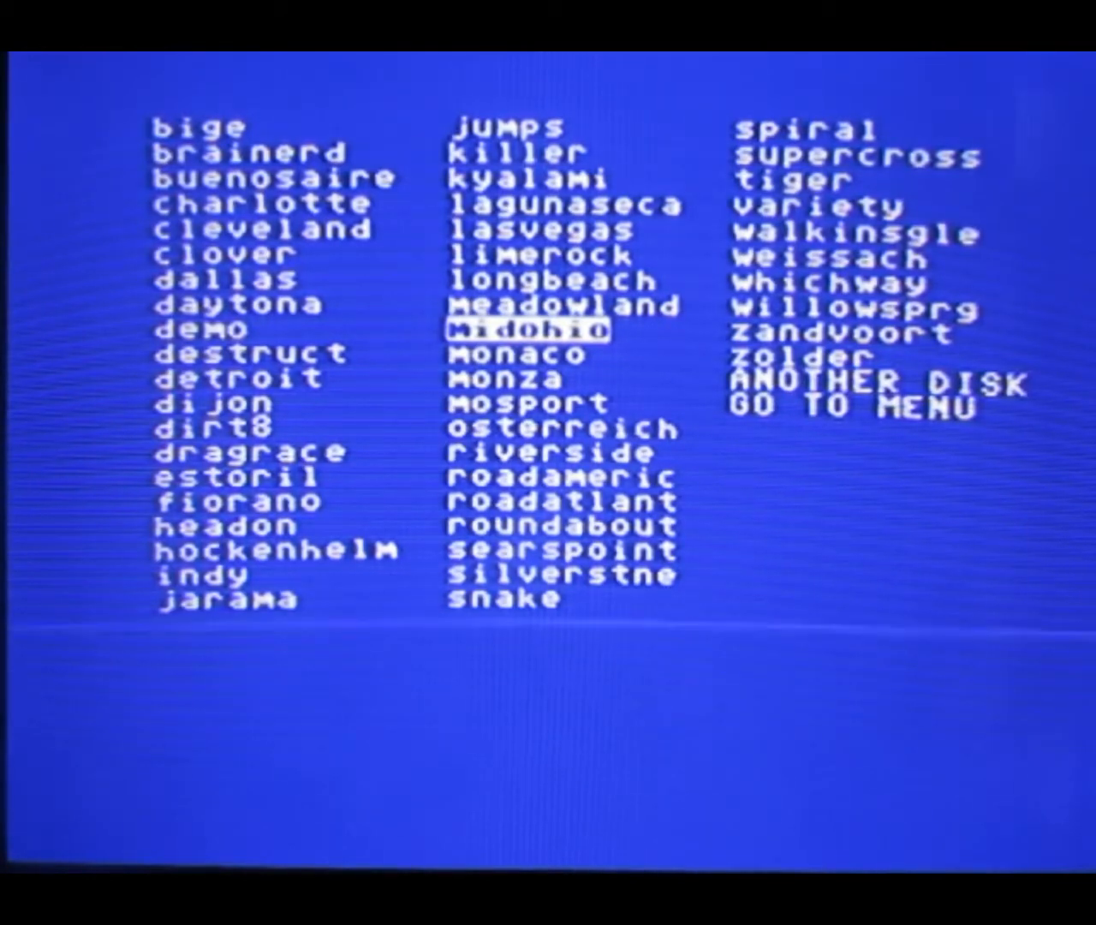
{"action": "left_click", "coordinate": [249, 452]}
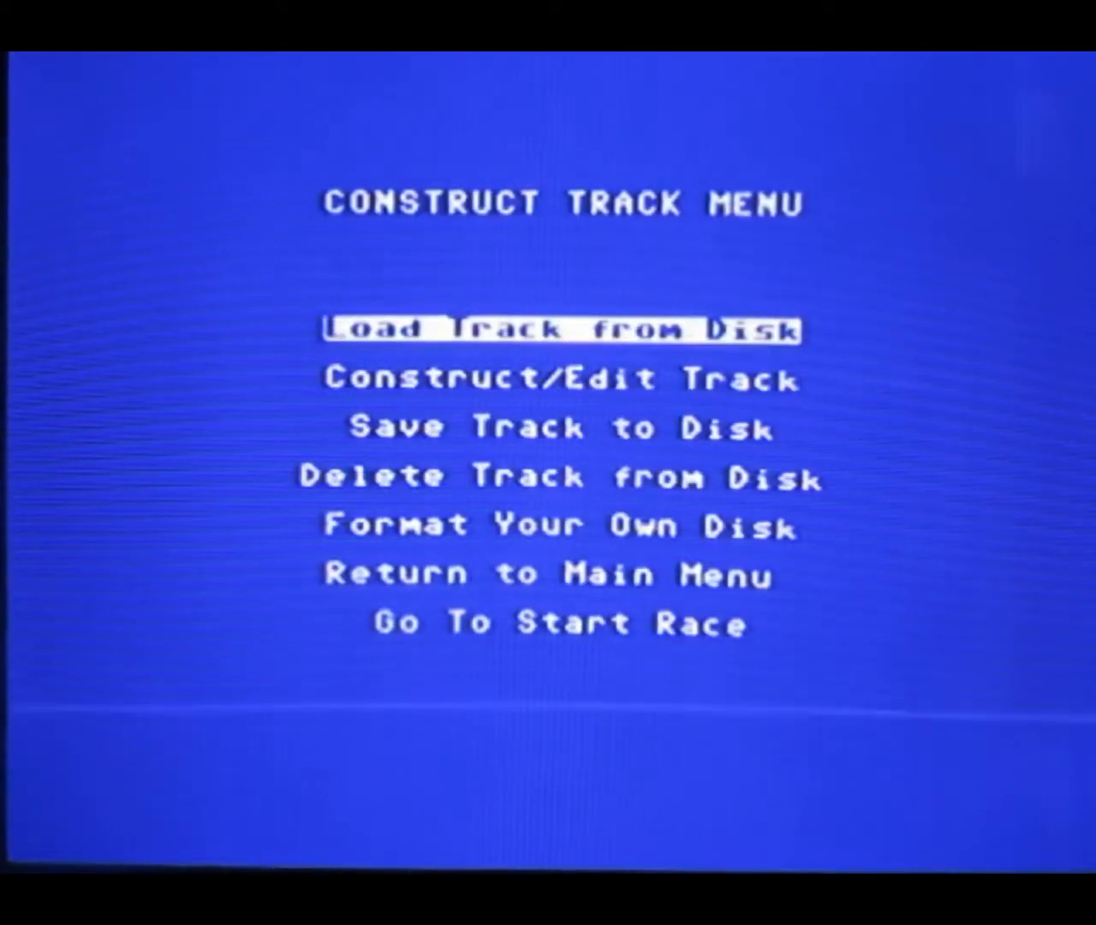
{"action": "left_click", "coordinate": [538, 620]}
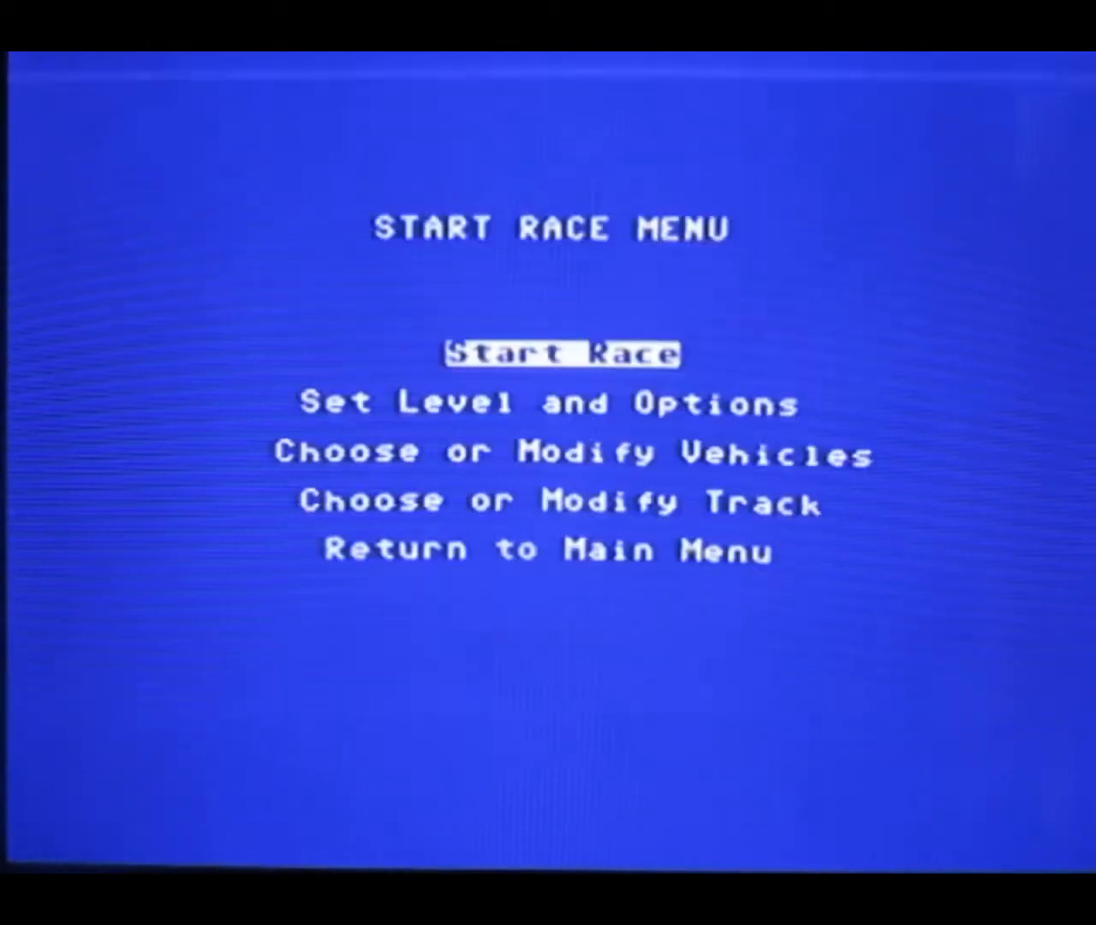